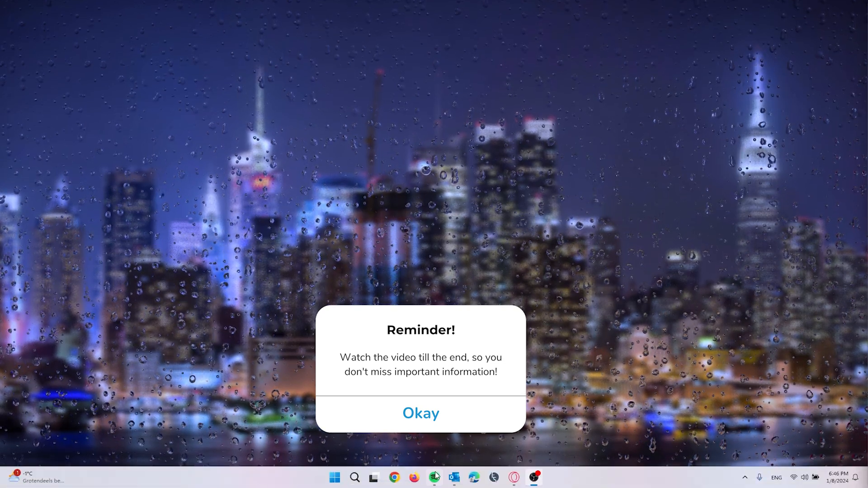
Search Windows for 'roblox' and show more actions for the Roblox Player best match
left_click(421, 413)
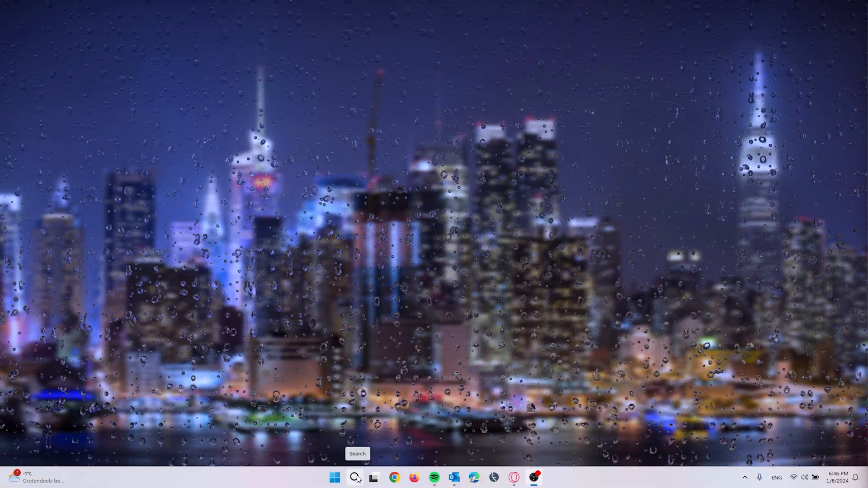
left_click(354, 477)
type("roblox")
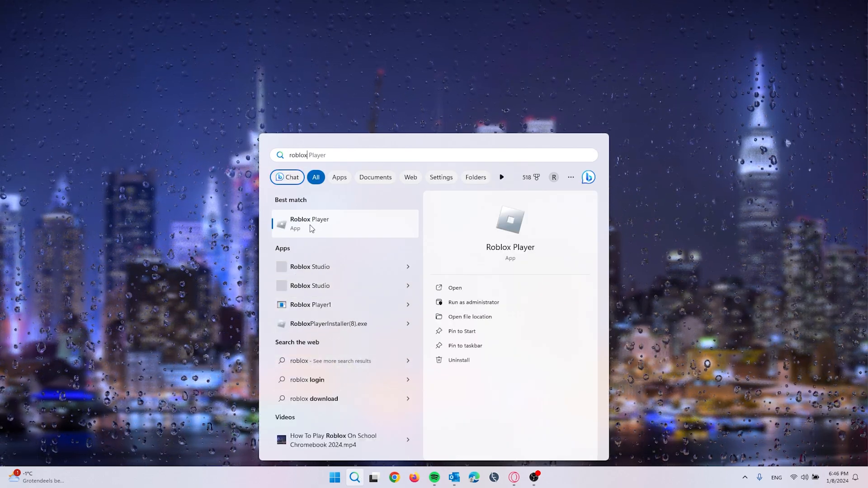
right_click(310, 223)
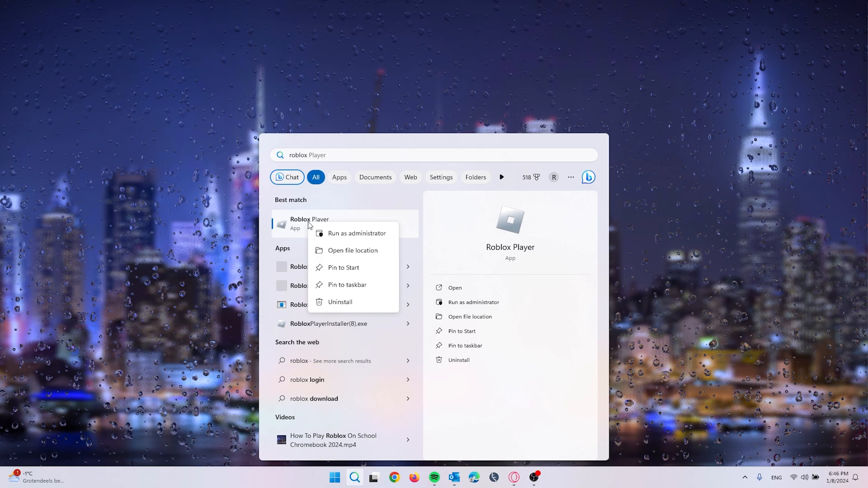
mouse_move(353, 250)
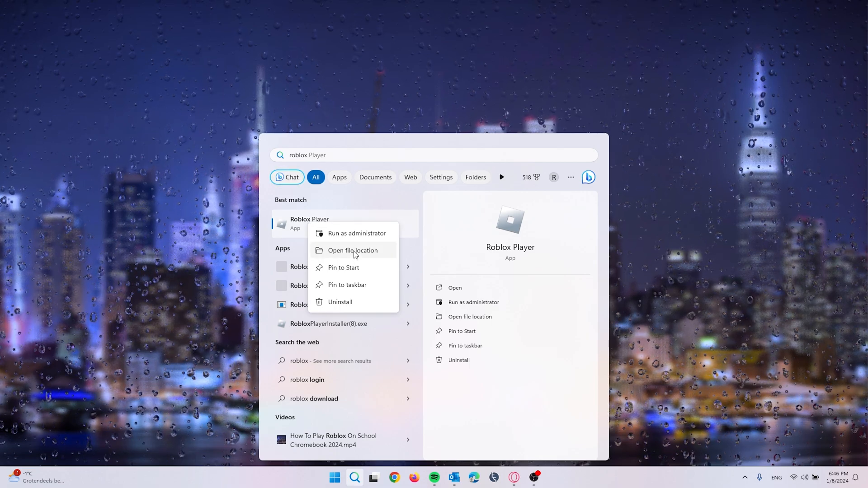
Open the Roblox Player shortcut's file location and show the shortcut's actions
left_click(351, 250)
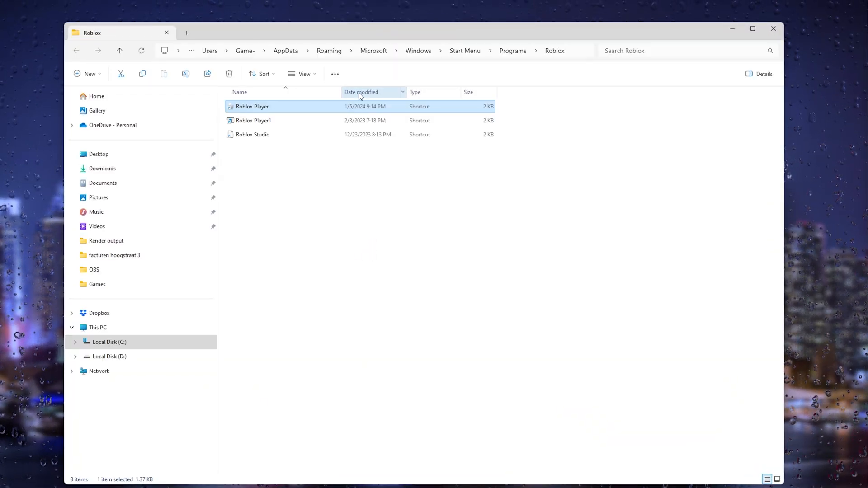
mouse_move(256, 113)
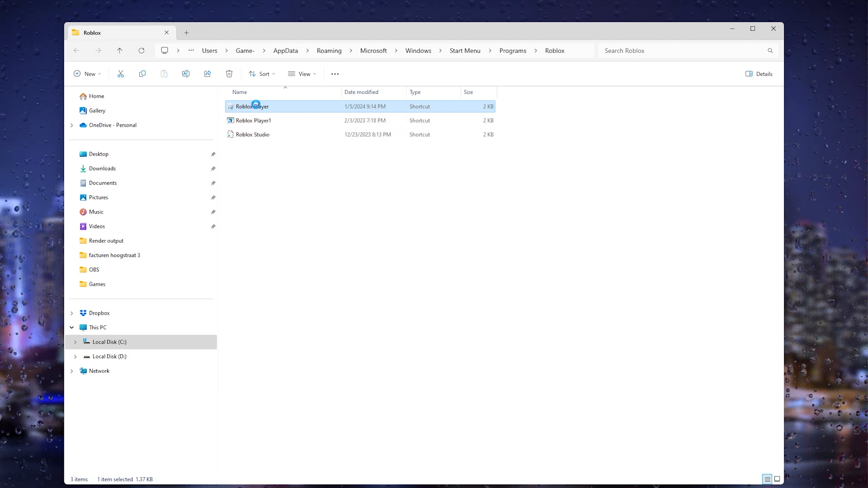
right_click(253, 107)
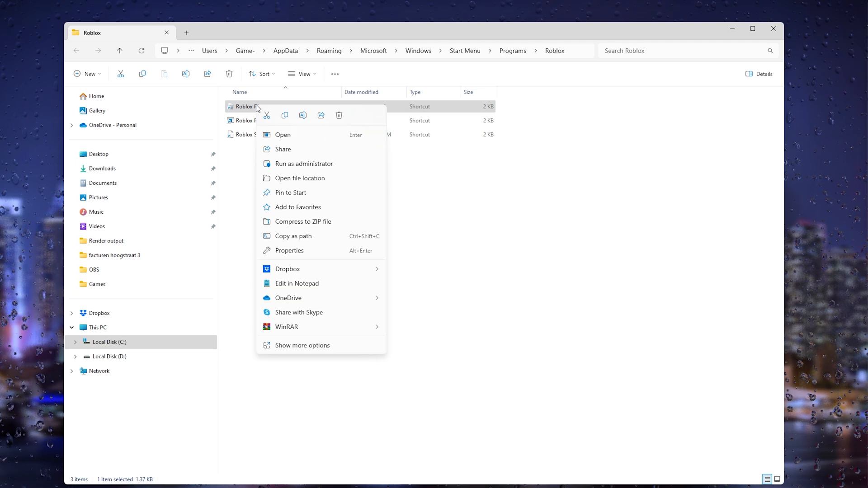
mouse_move(323, 253)
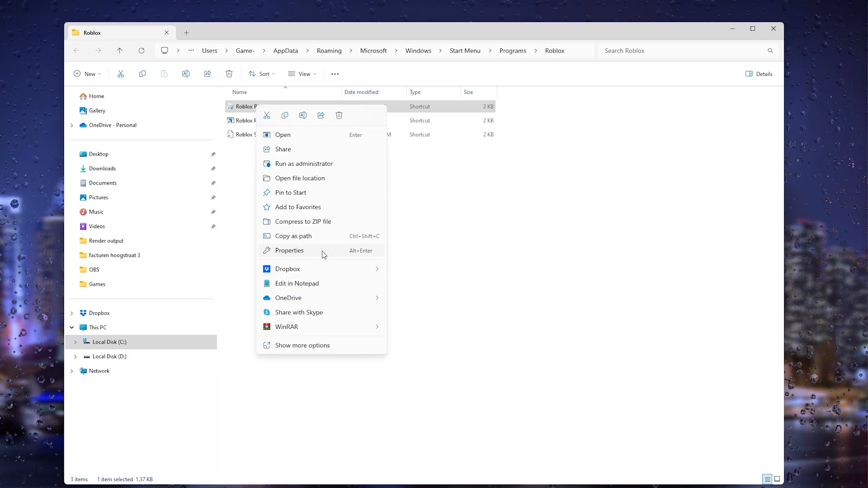
Open the Roblox Player shortcut's Properties and close File Explorer
left_click(290, 251)
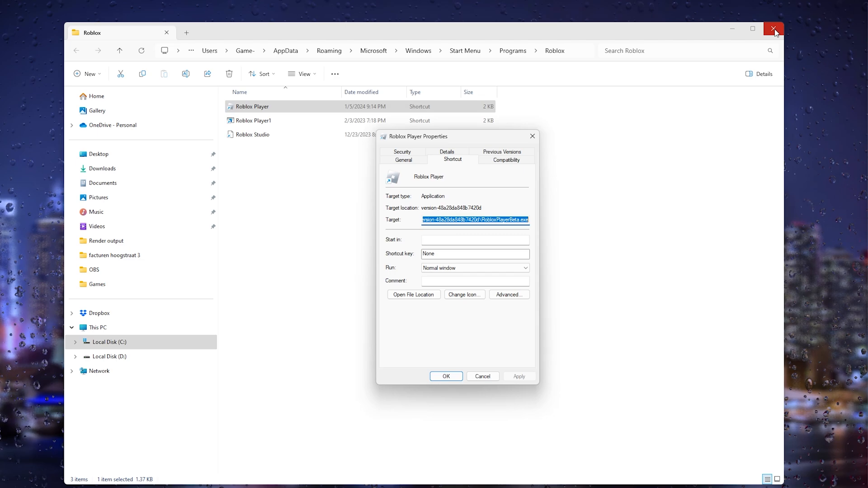
left_click(773, 29)
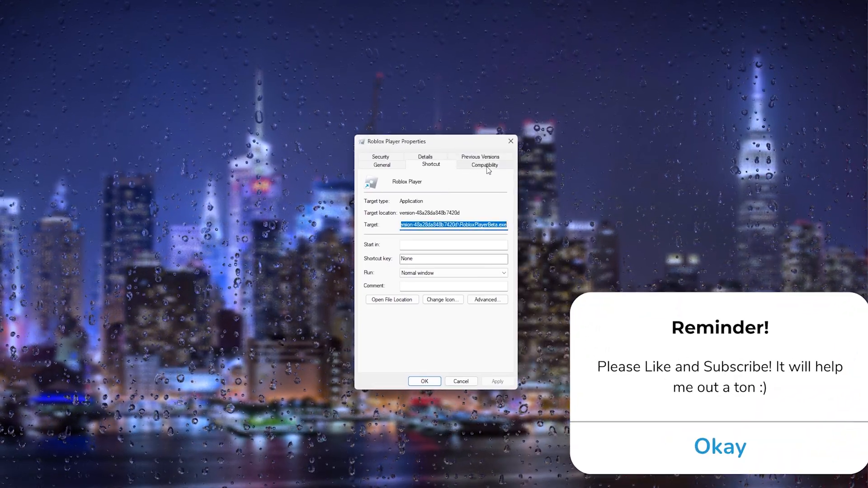
Show the Compatibility settings of the Roblox Player shortcut
left_click(483, 165)
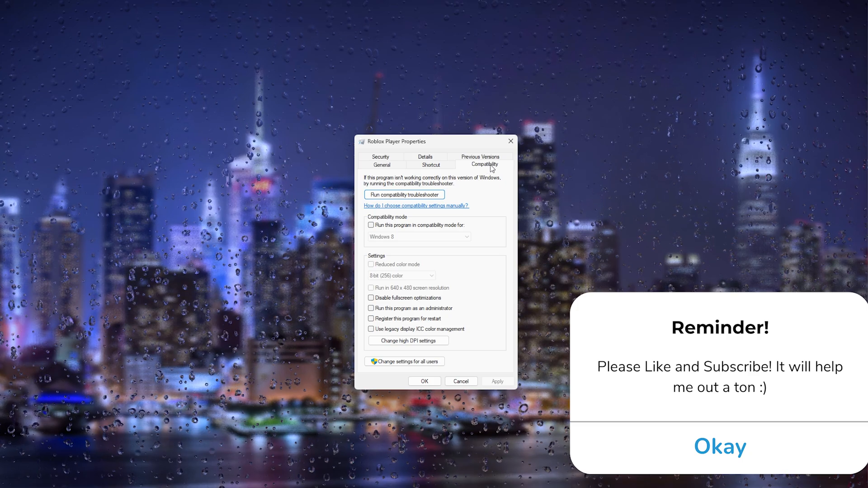
left_click(719, 446)
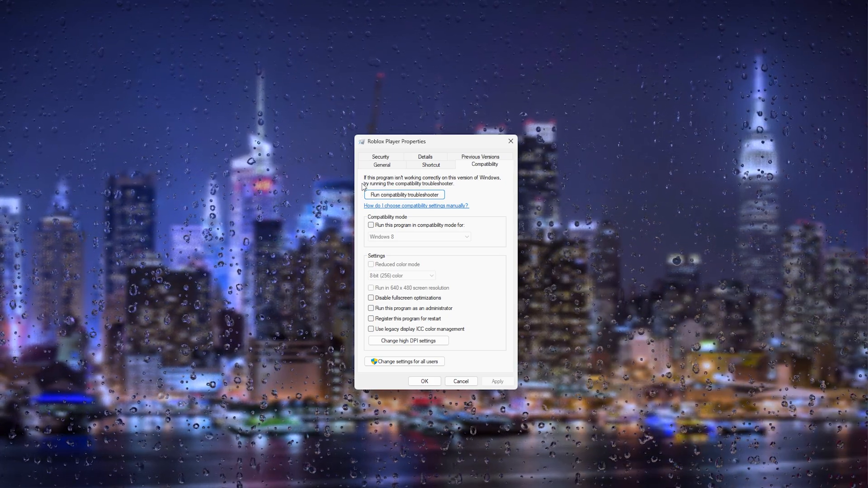
mouse_move(388, 191)
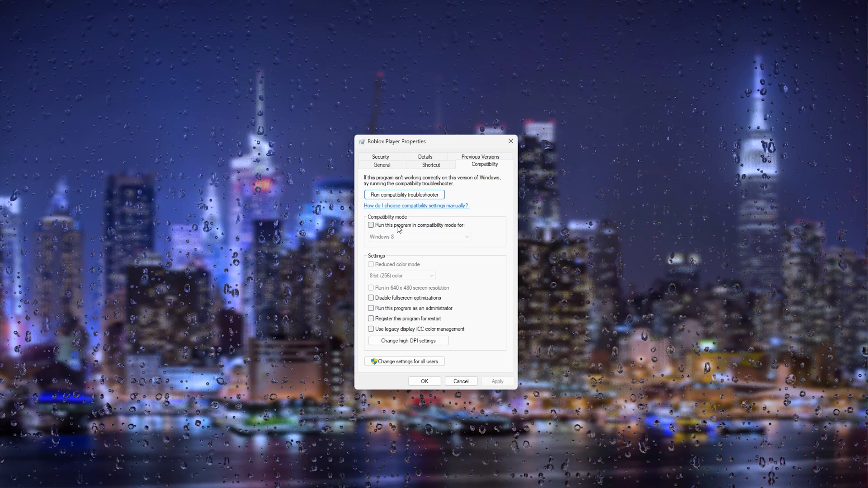
Enable Windows 8 compatibility mode, disable fullscreen optimizations, run as administrator, and apply
left_click(371, 225)
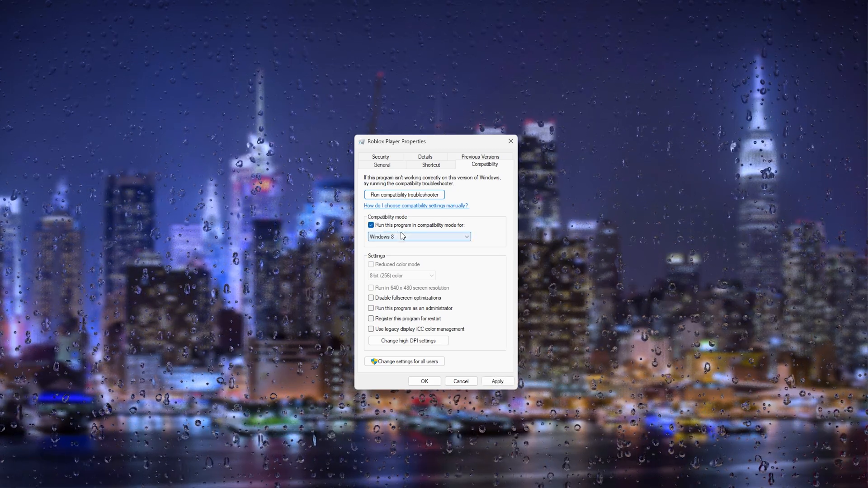
left_click(467, 236)
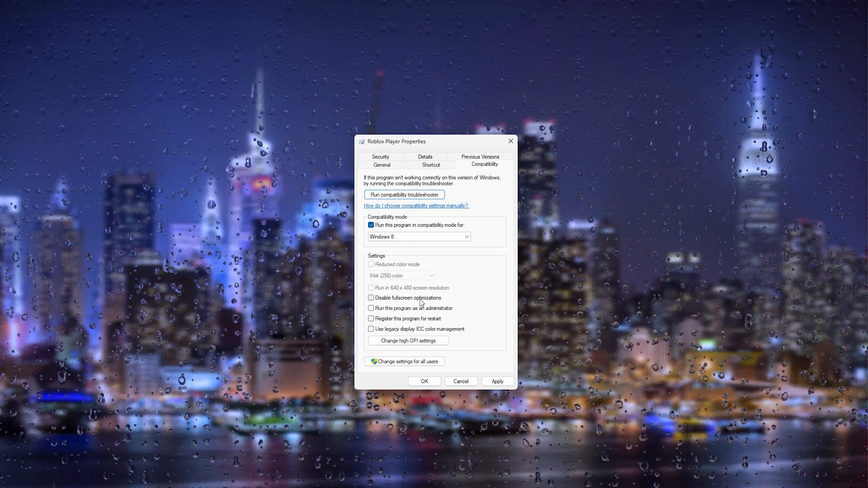
left_click(371, 297)
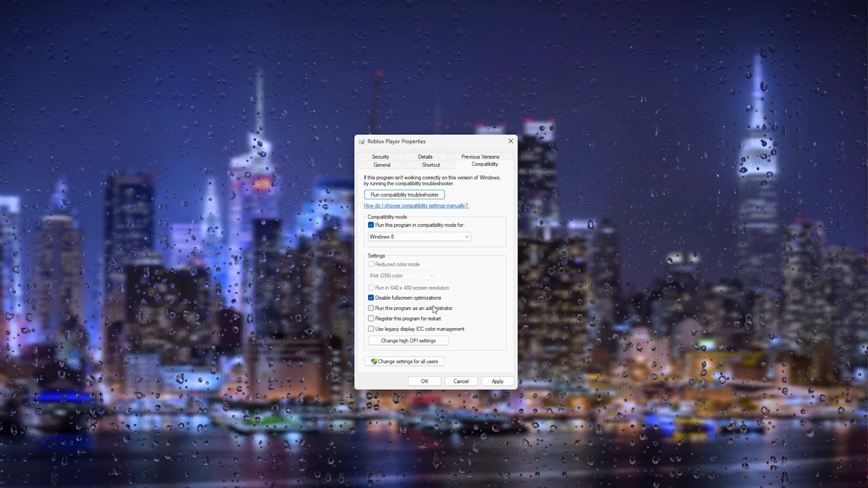
left_click(371, 308)
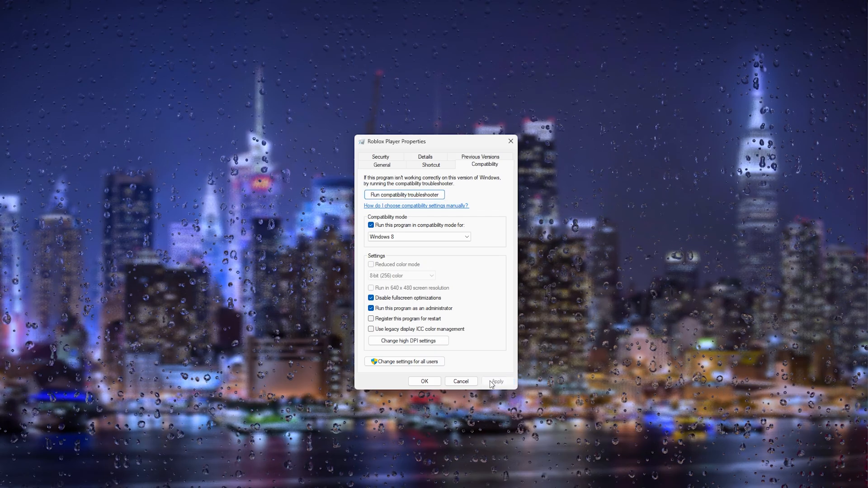
left_click(496, 381)
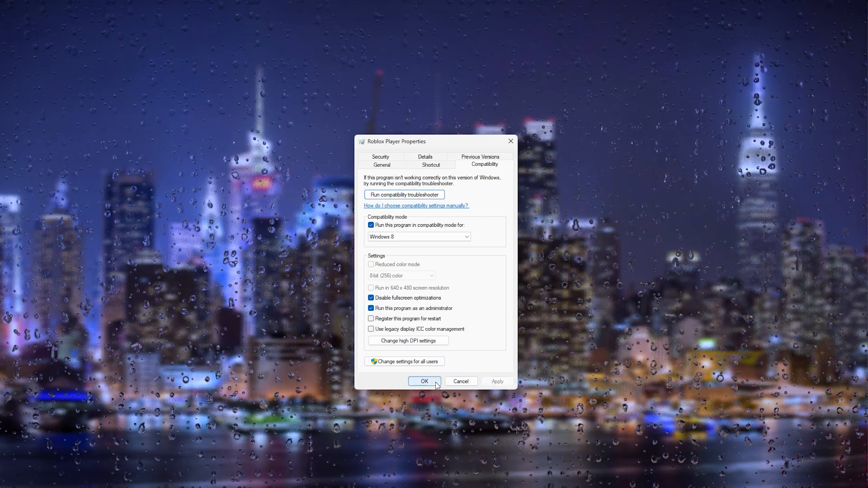
left_click(424, 381)
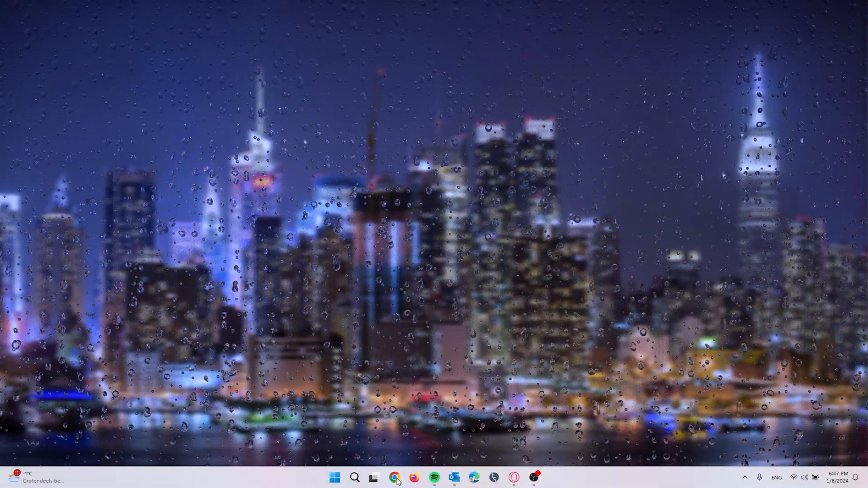
Launch Chrome and search Google for 'geforce rtx latest drivers'
left_click(395, 478)
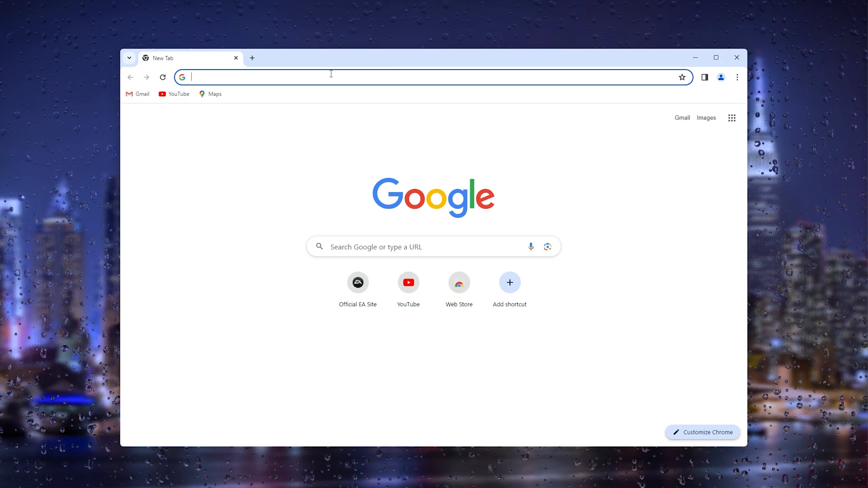
left_click(331, 77)
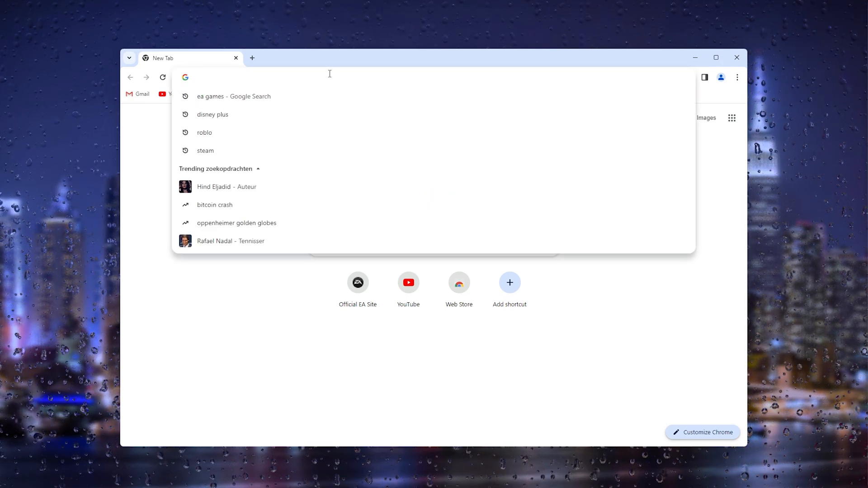
type("geforce rtx")
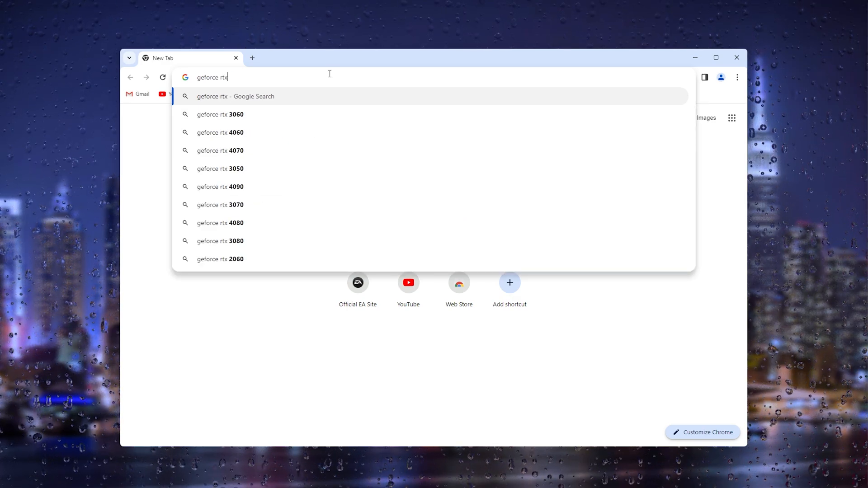
type("latest")
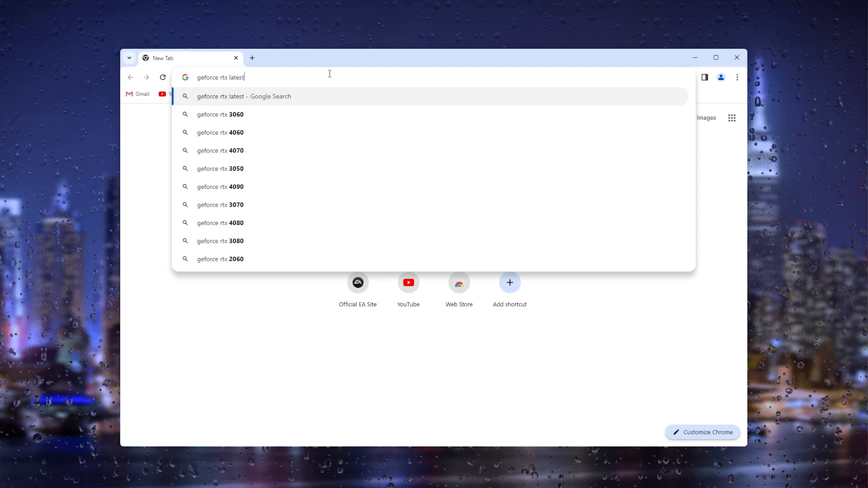
type("drie")
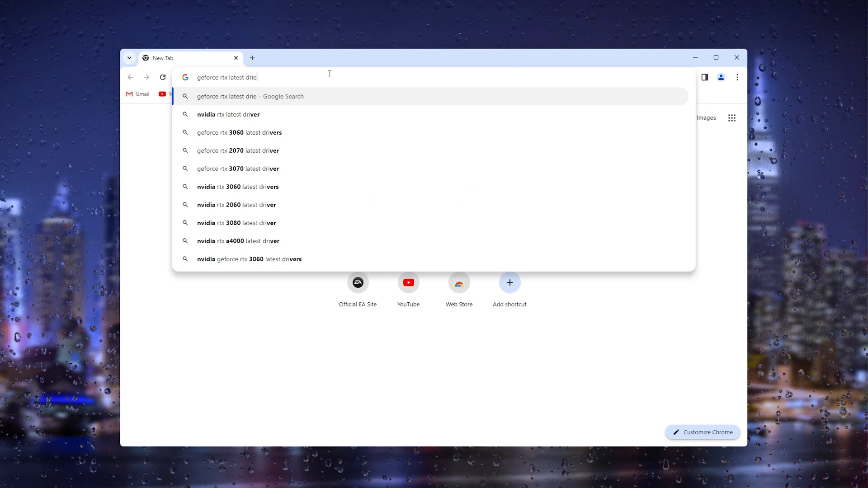
key("Return")
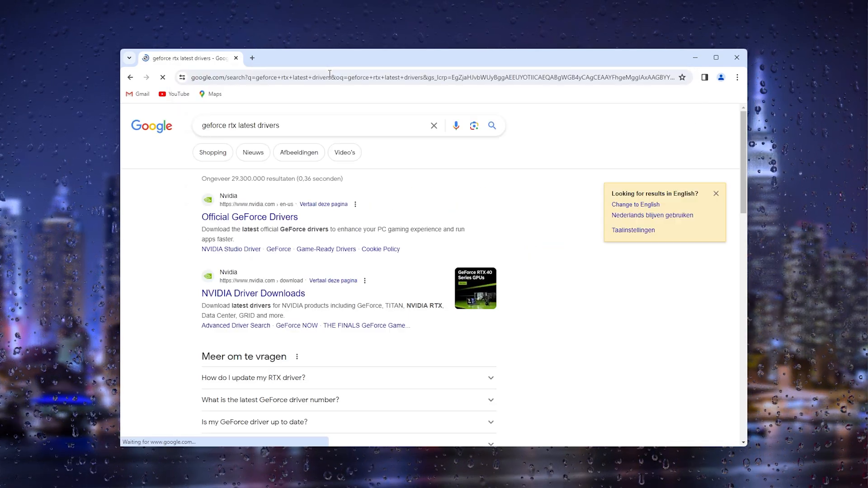
Open the Official GeForce Drivers result and accept NVIDIA's cookies
left_click(667, 78)
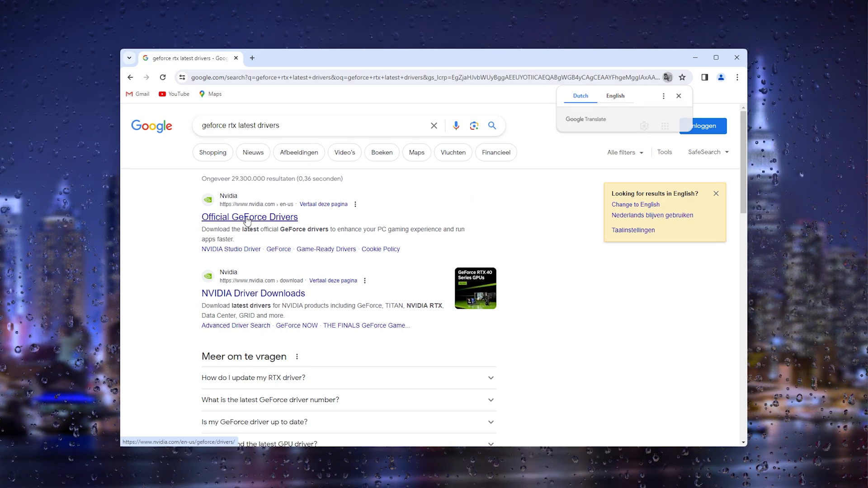
left_click(250, 216)
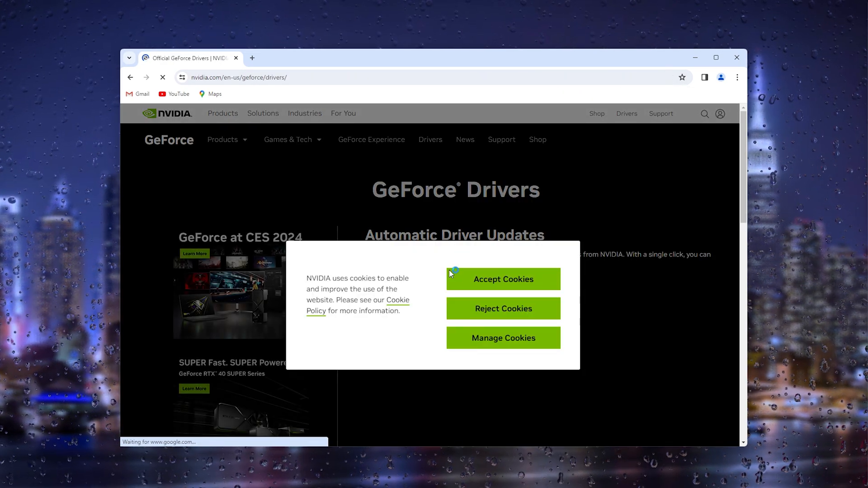
left_click(502, 280)
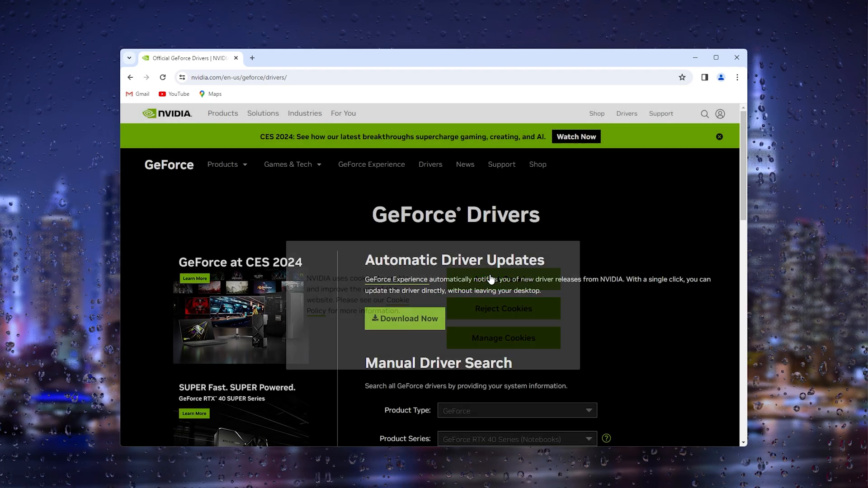
left_click(502, 308)
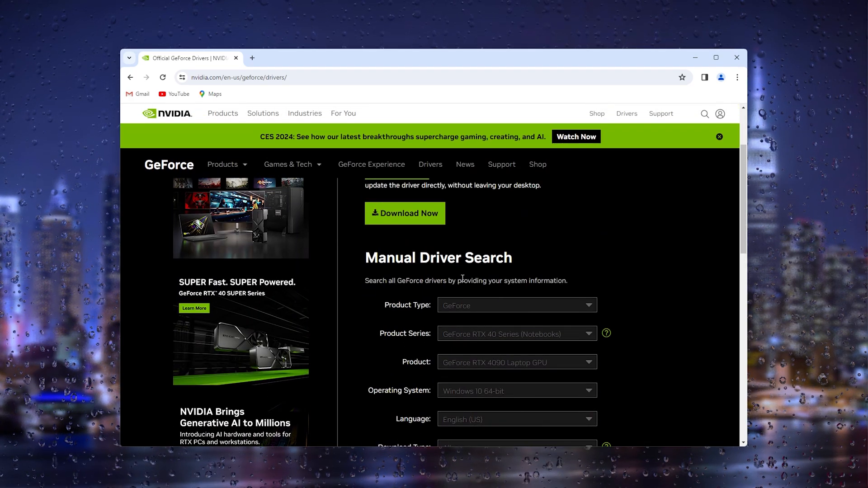
scroll("up", 3)
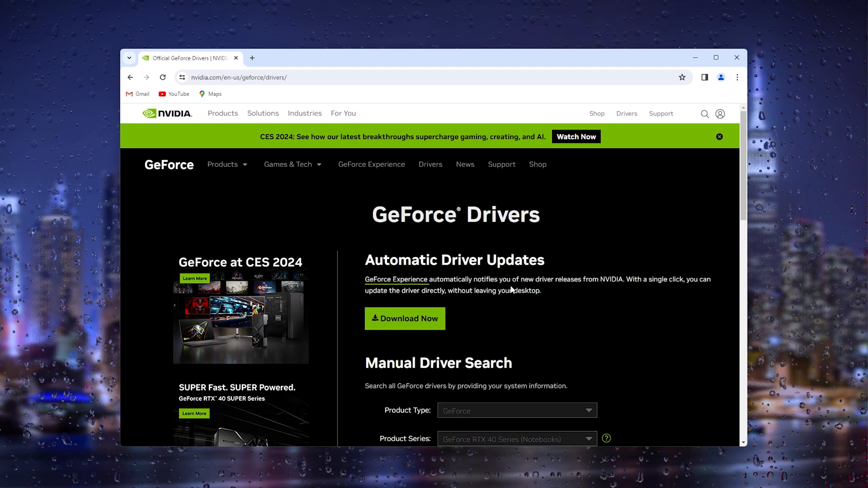
scroll("down", 3)
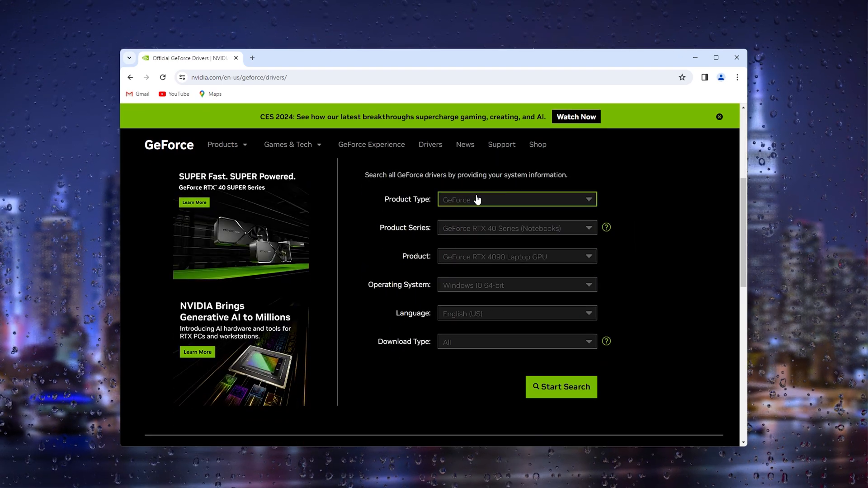
mouse_move(474, 251)
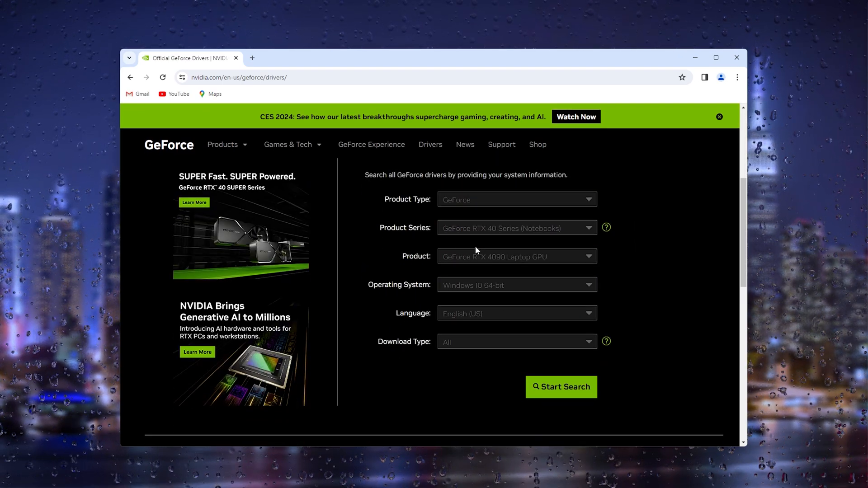
mouse_move(426, 244)
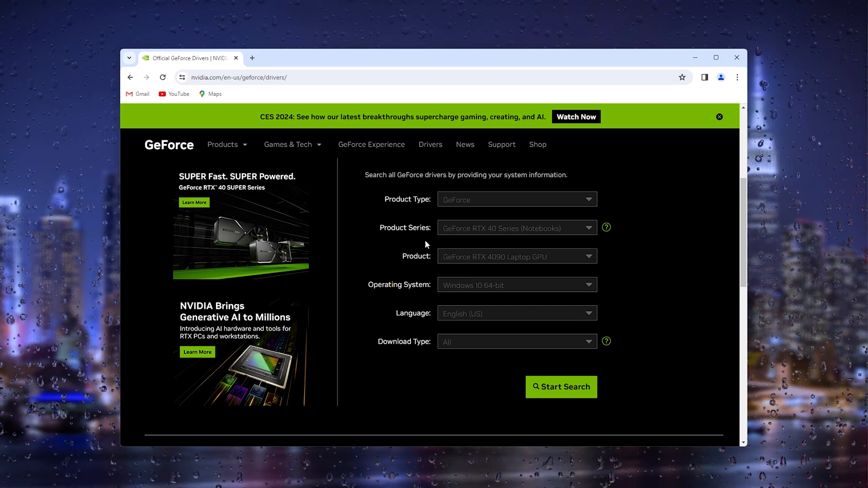
scroll("up", 3)
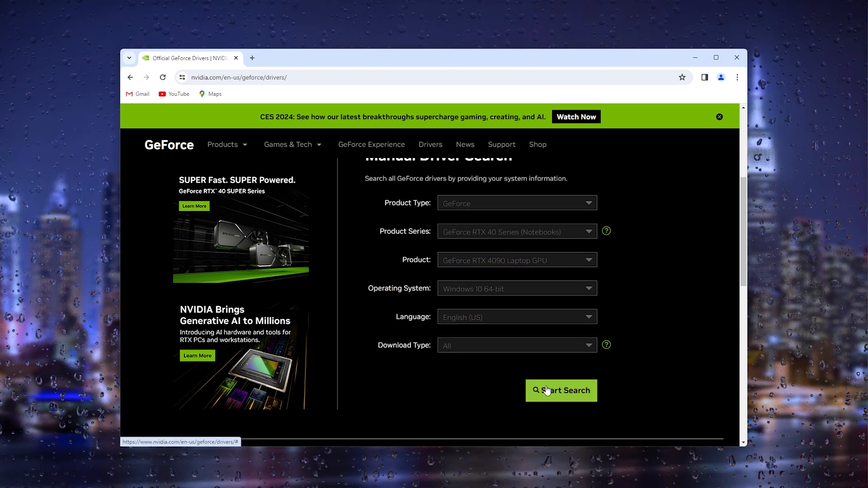
scroll("up", 3)
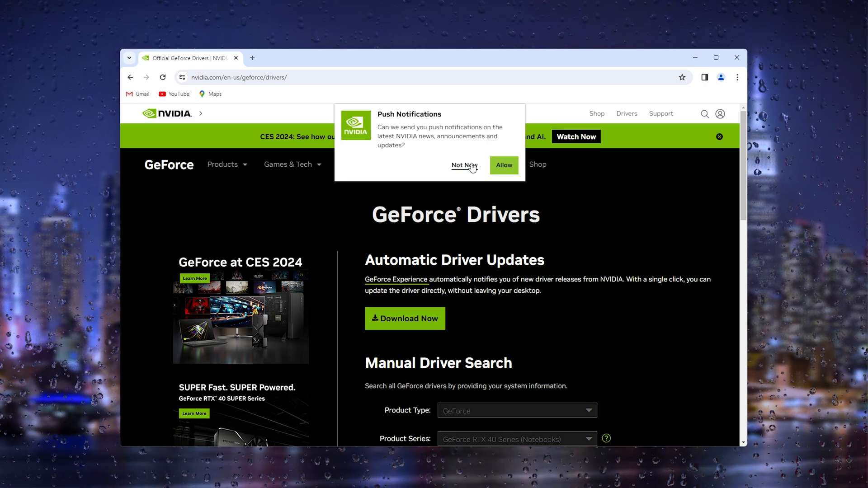
Decline NVIDIA's push notifications and show the GeForce Experience installer download progress
left_click(462, 165)
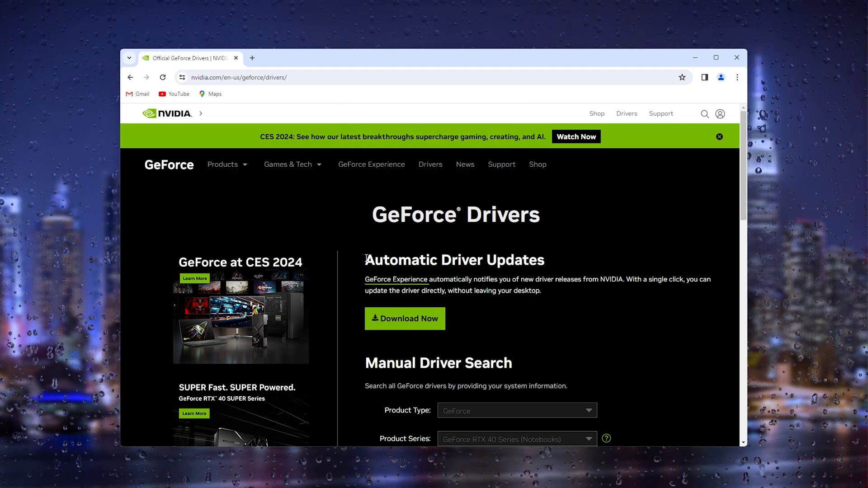
mouse_move(547, 272)
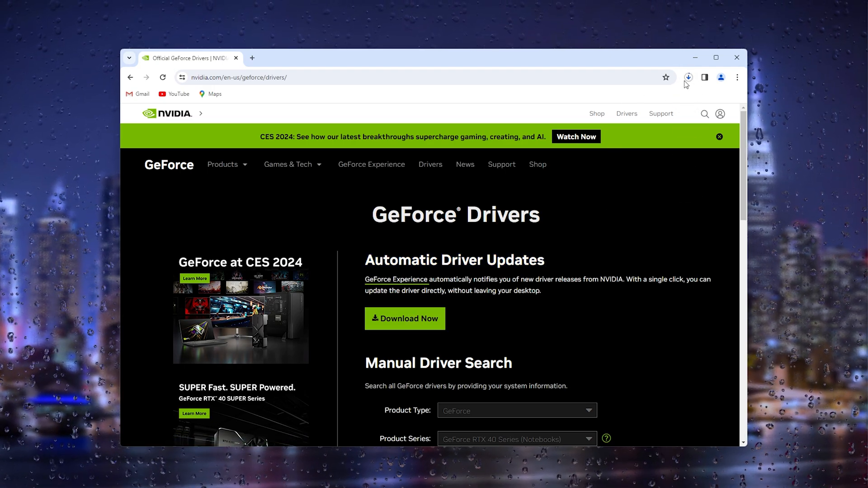
left_click(688, 77)
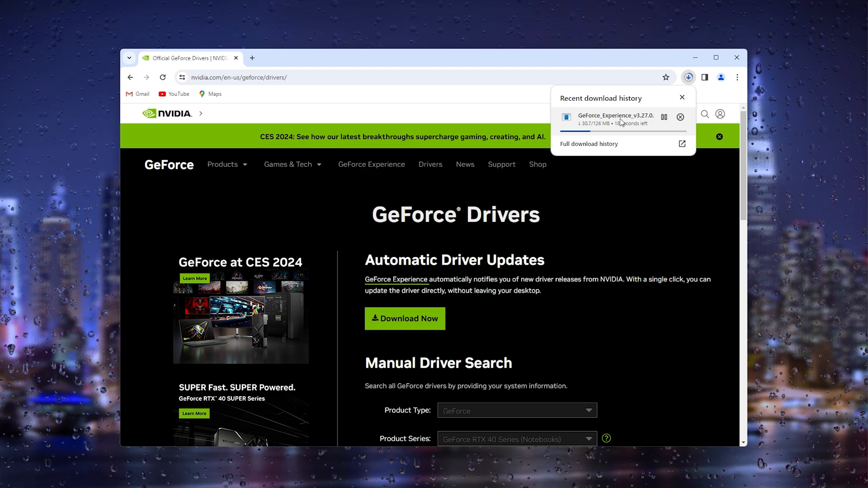
mouse_move(629, 230)
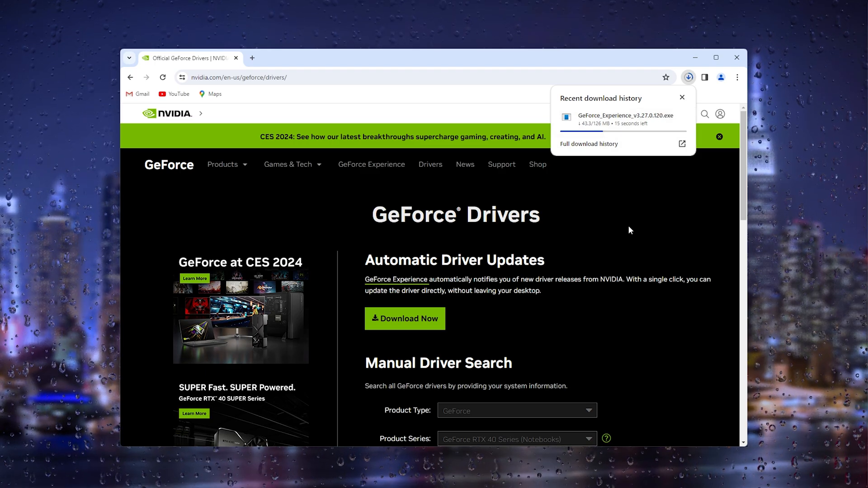
mouse_move(567, 230)
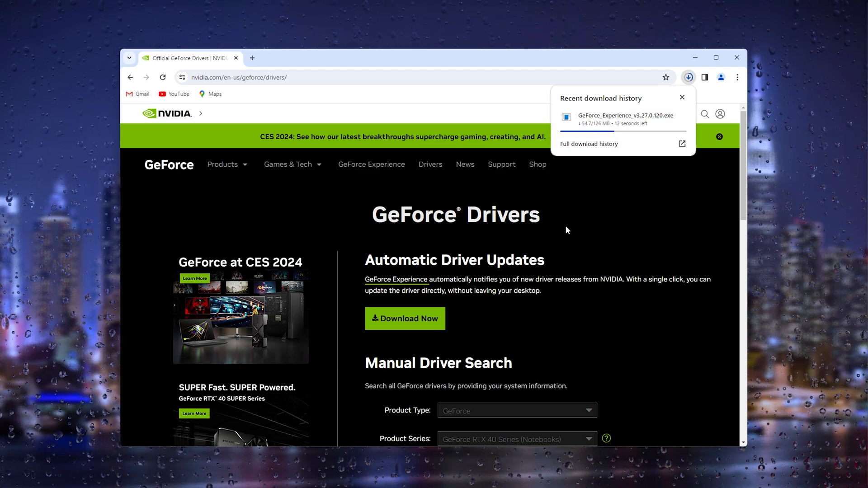
mouse_move(575, 227)
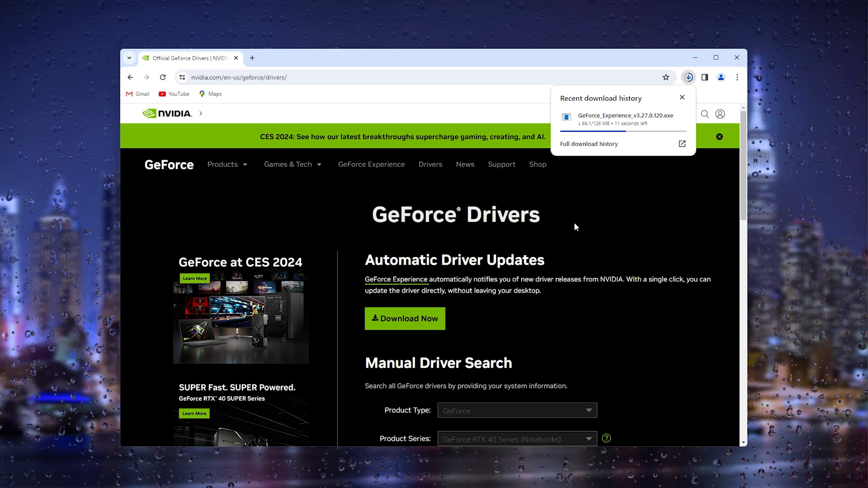